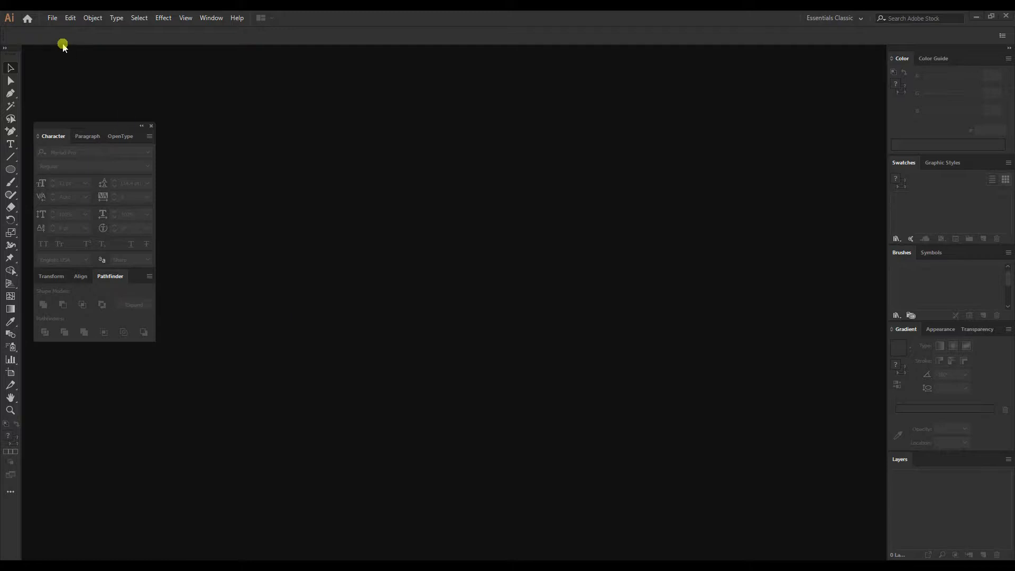
# - Create a new blank document from the 1920 × 1080 px preset
pyautogui.click(52, 18)
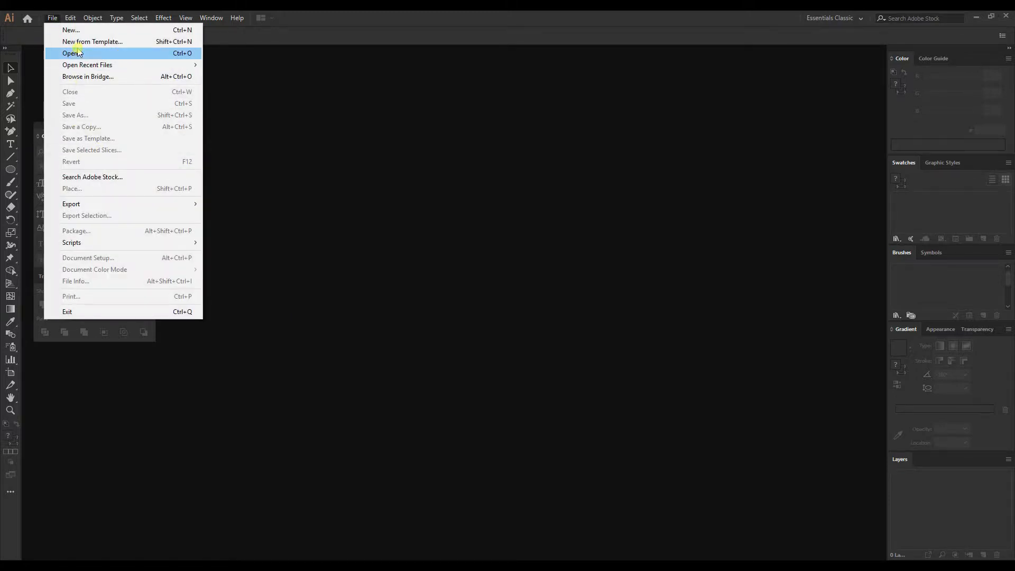
pyautogui.click(71, 29)
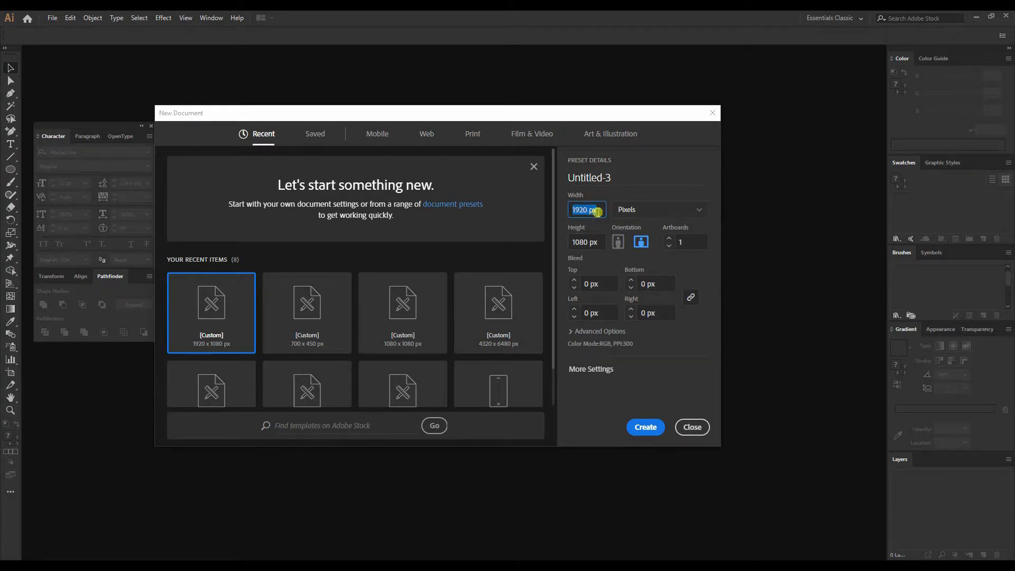
pyautogui.moveTo(674, 422)
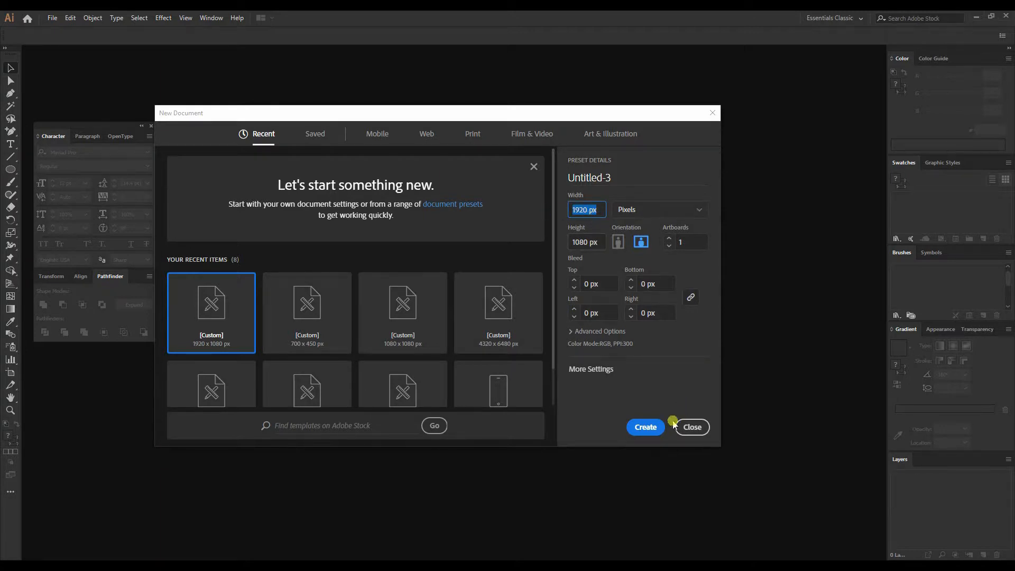
pyautogui.click(645, 426)
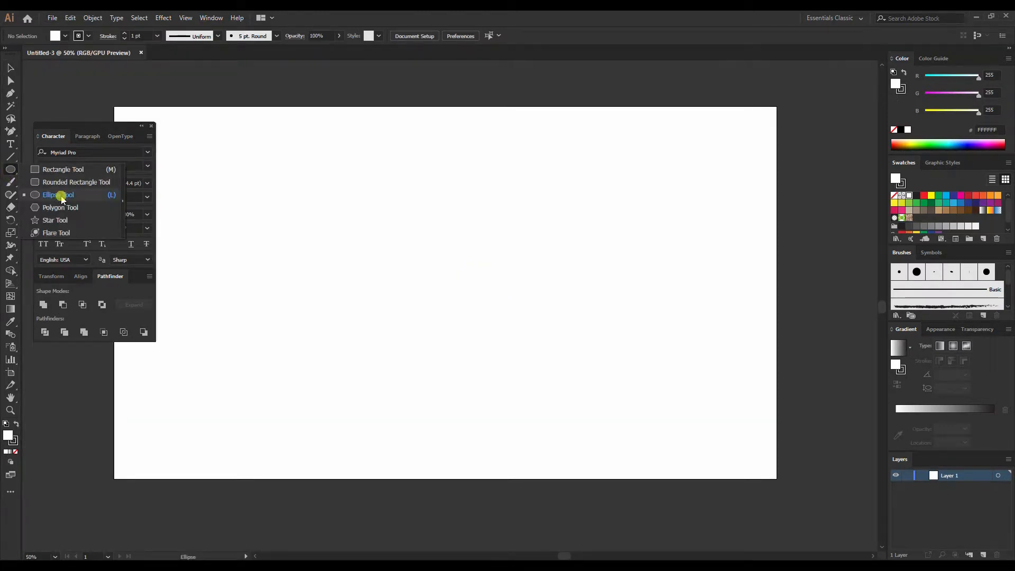
# - Draw a small circle on the left of the artboard, filled yellow with no stroke
pyautogui.click(58, 194)
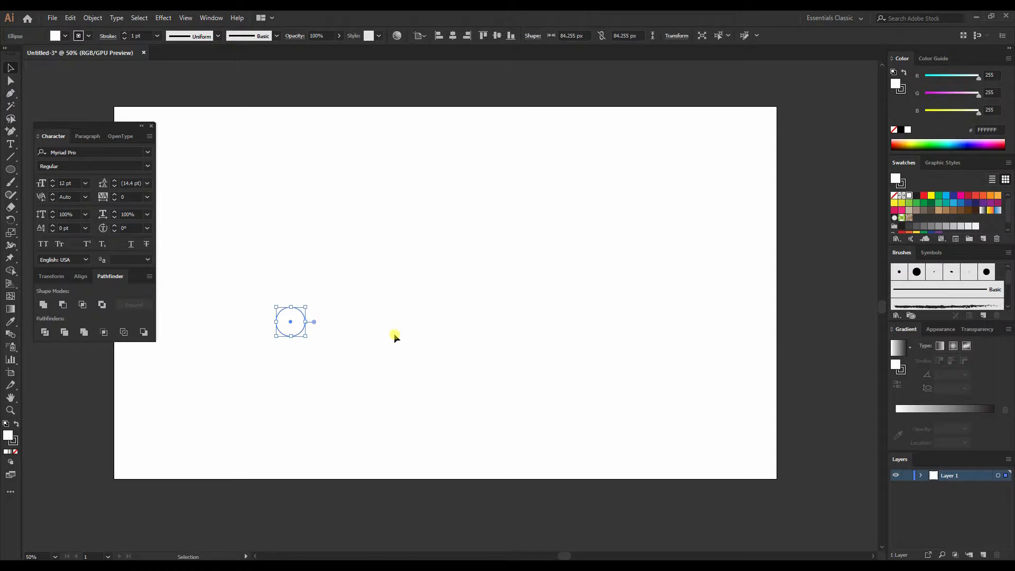
pyautogui.click(292, 330)
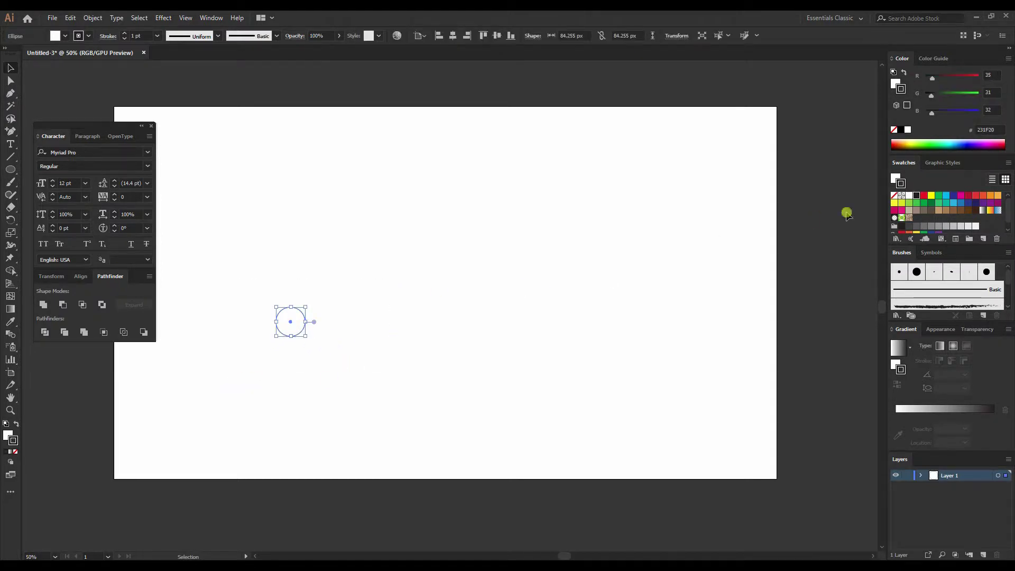
pyautogui.click(894, 198)
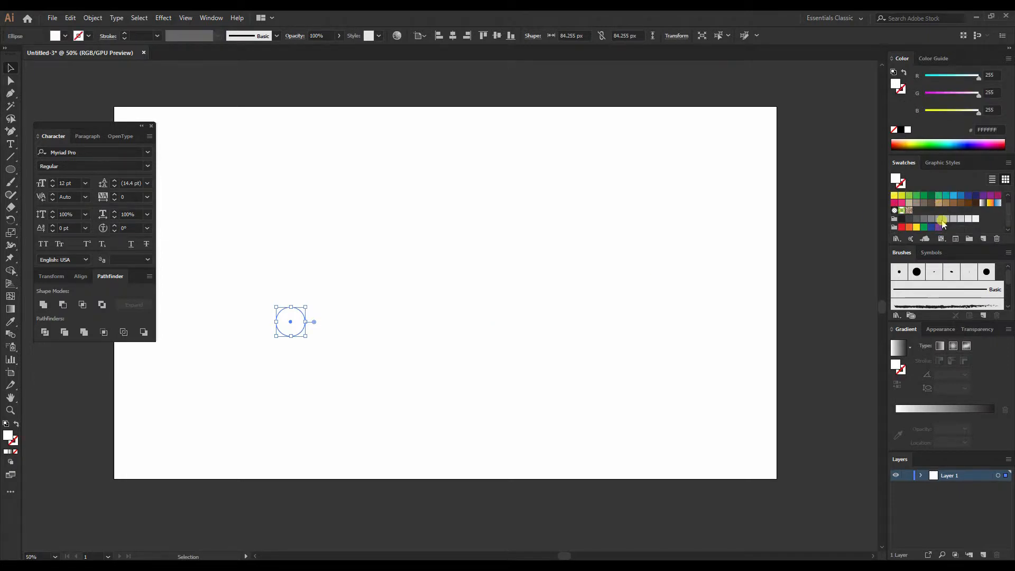
pyautogui.click(942, 226)
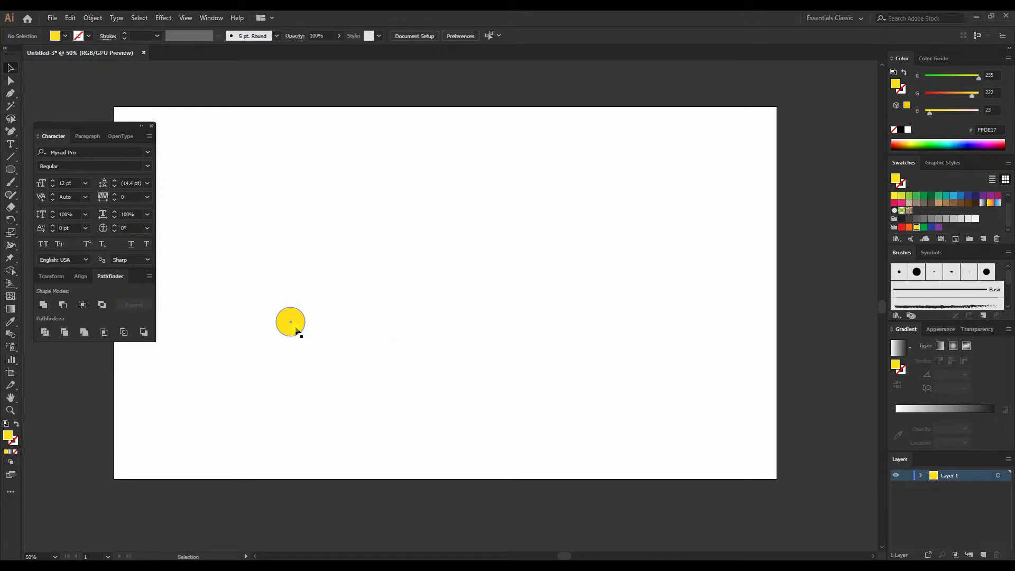
# - Swap the circle's yellow fill for a dark-to-light blue linear gradient
pyautogui.click(290, 322)
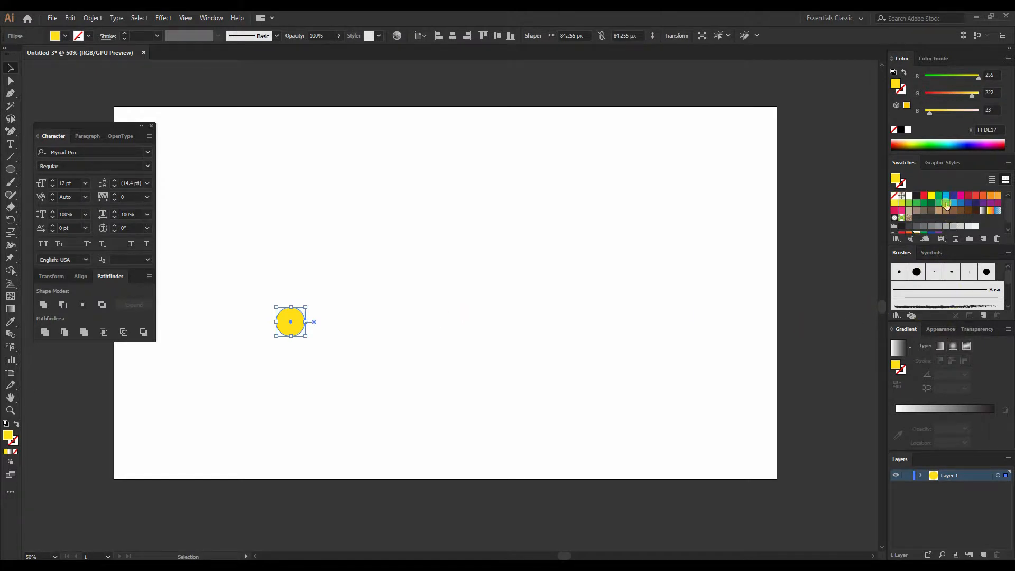
pyautogui.moveTo(945, 201)
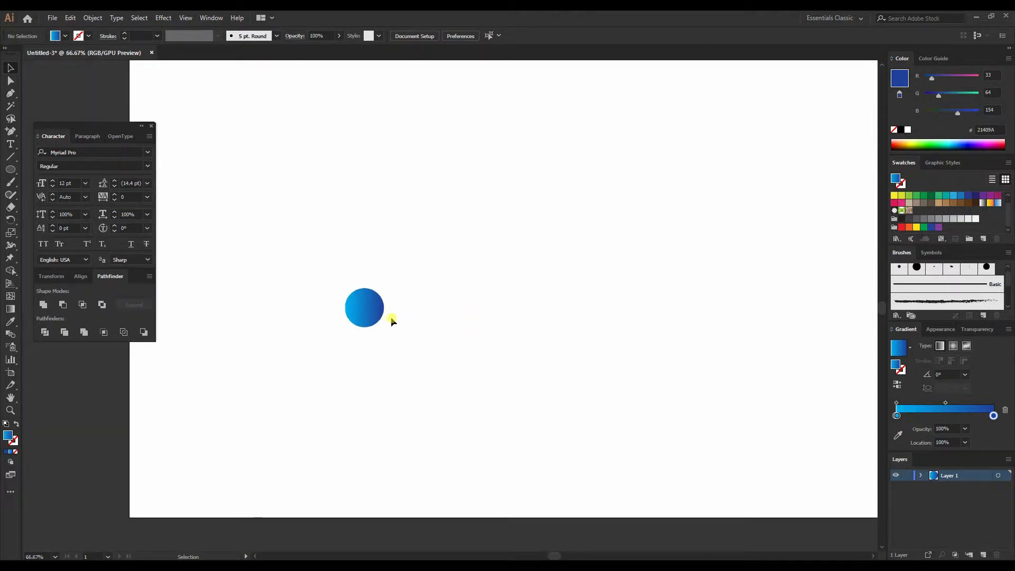
pyautogui.click(363, 308)
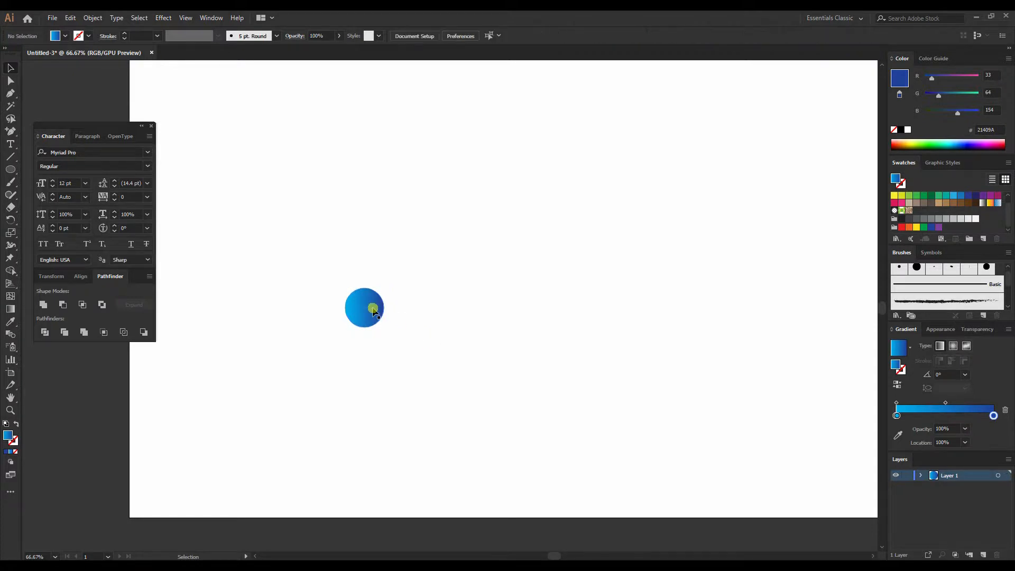
# - Copy the blue gradient circle to the right and enlarge the copy
pyautogui.click(364, 307)
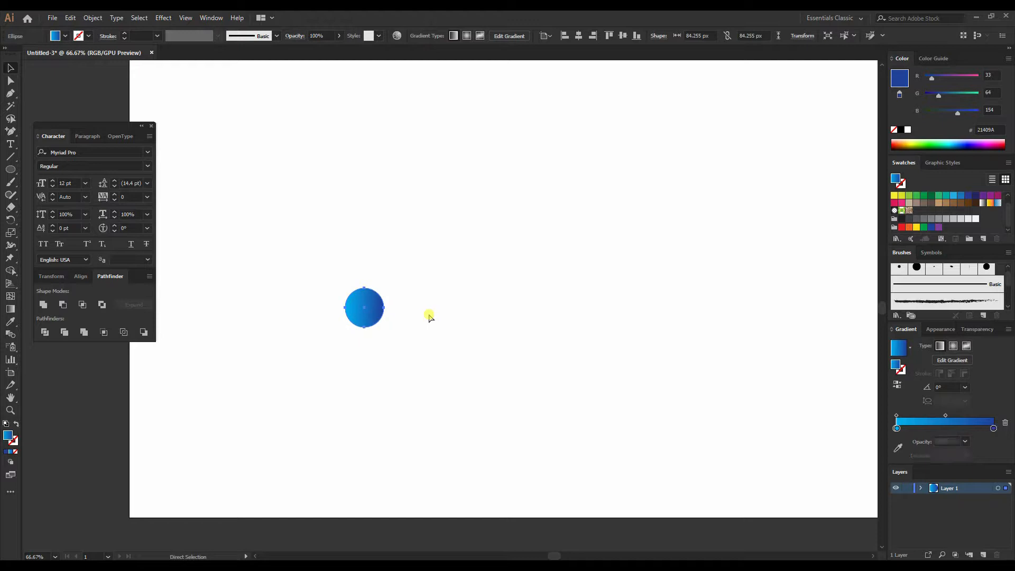
pyautogui.click(994, 428)
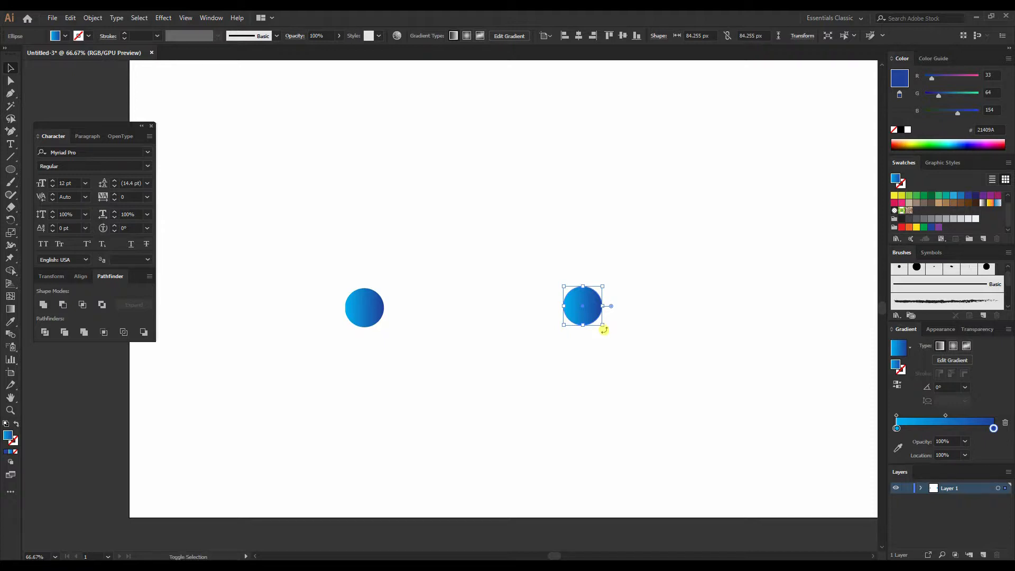
pyautogui.moveTo(602, 327)
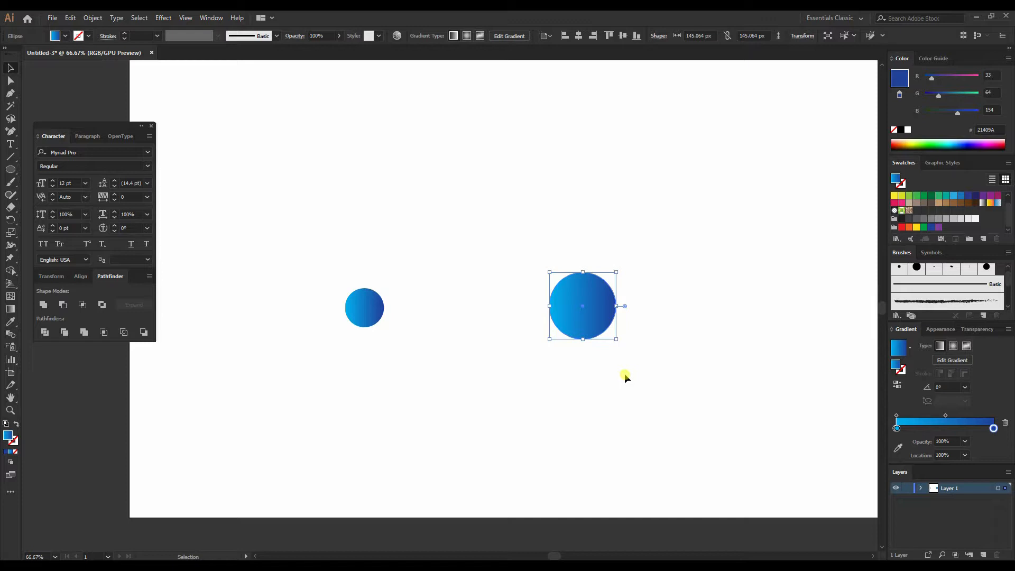
pyautogui.moveTo(615, 214)
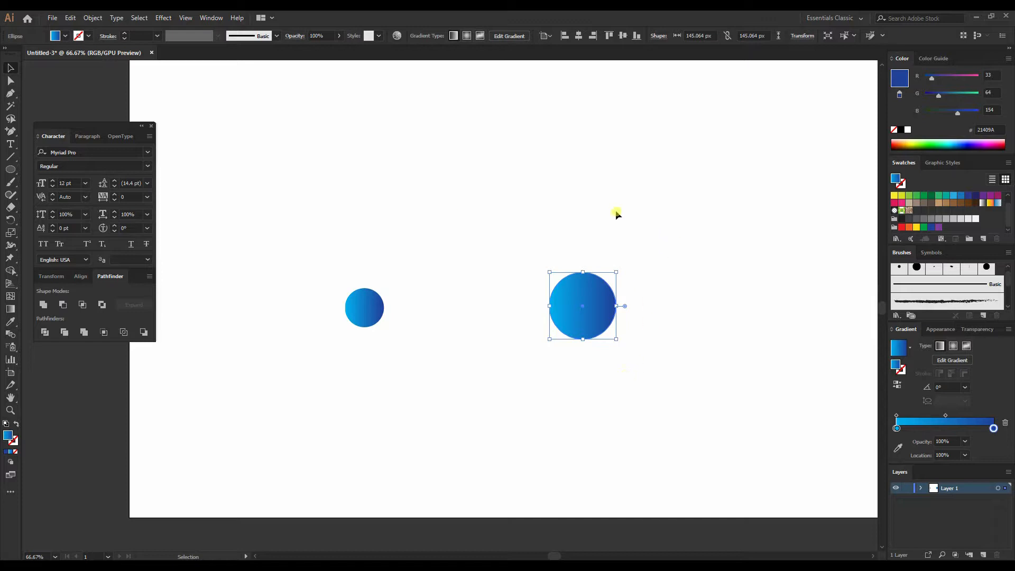
pyautogui.moveTo(689, 298)
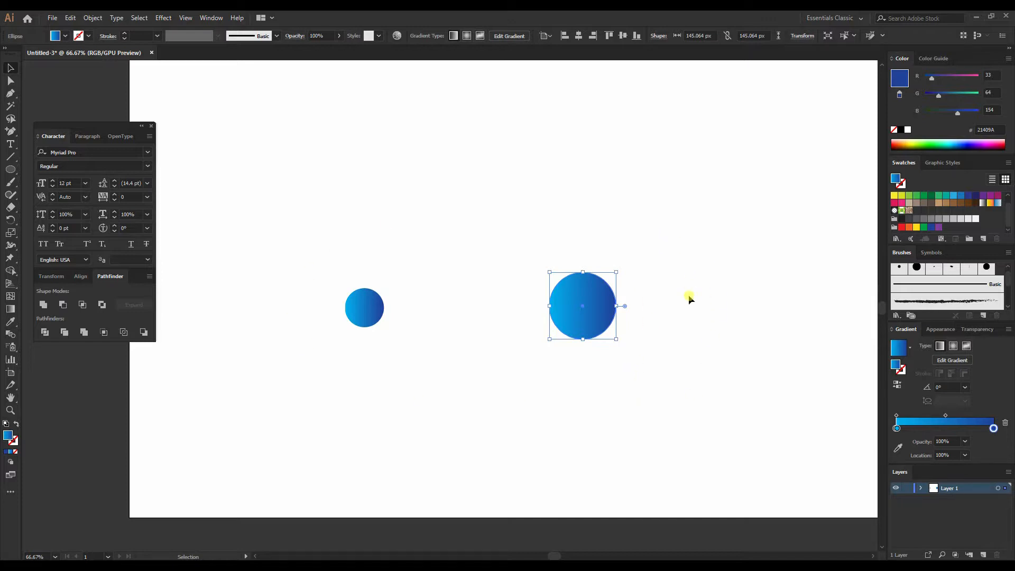
pyautogui.click(374, 342)
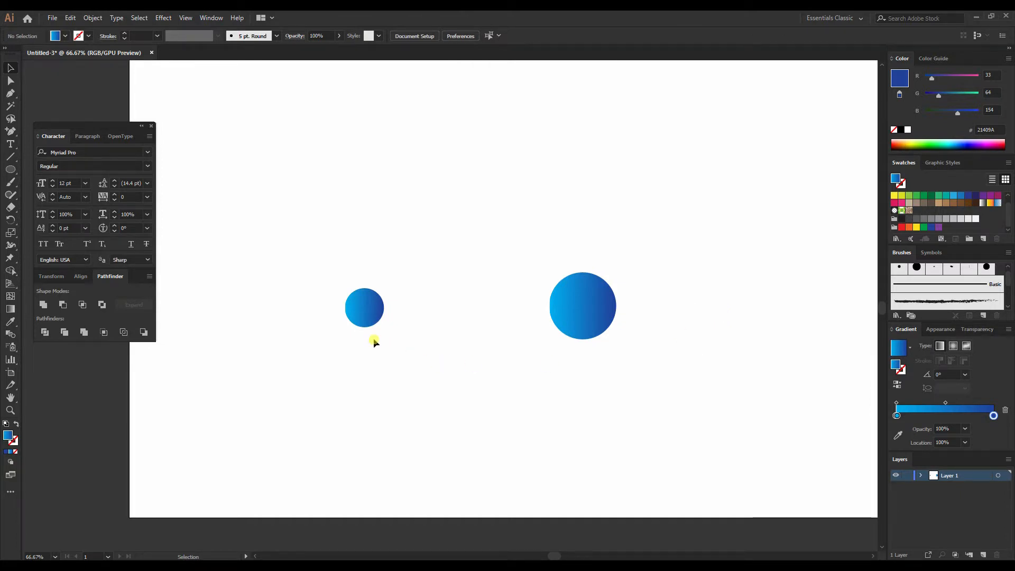
# - Set the small left circle's first gradient stop to purple, giving a purple-to-blue blend
pyautogui.click(364, 307)
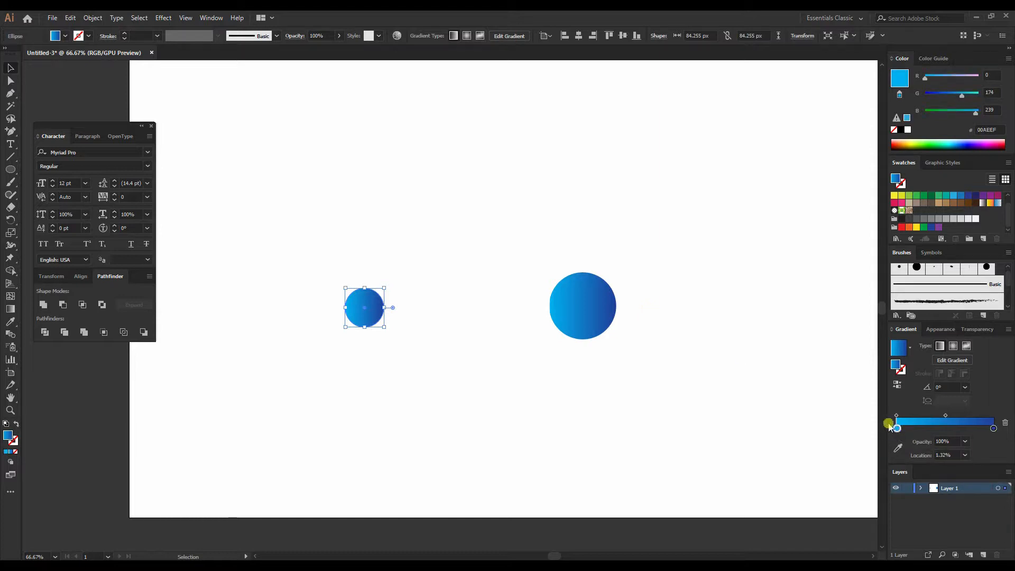
pyautogui.moveTo(898, 433)
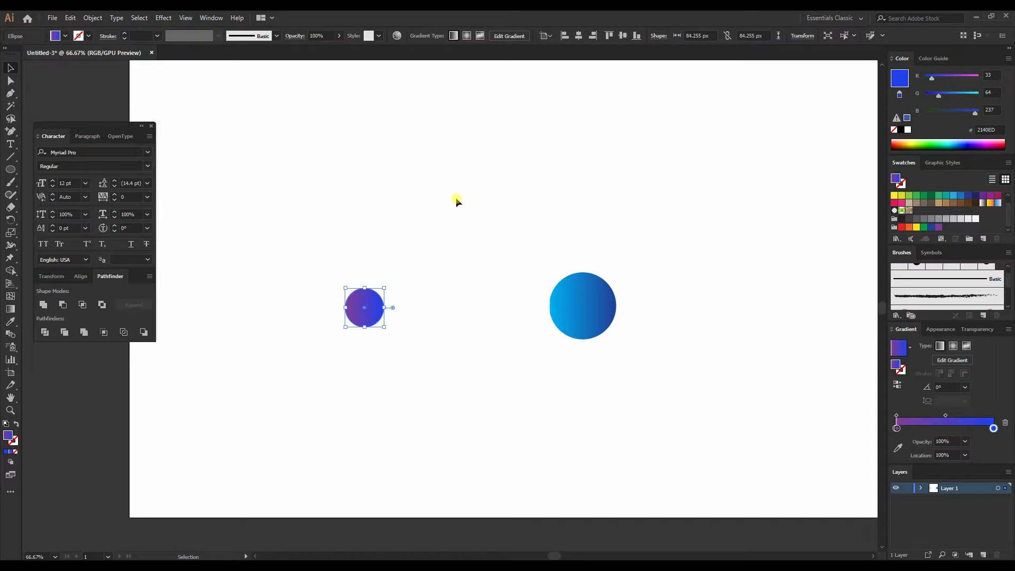
pyautogui.moveTo(798, 258)
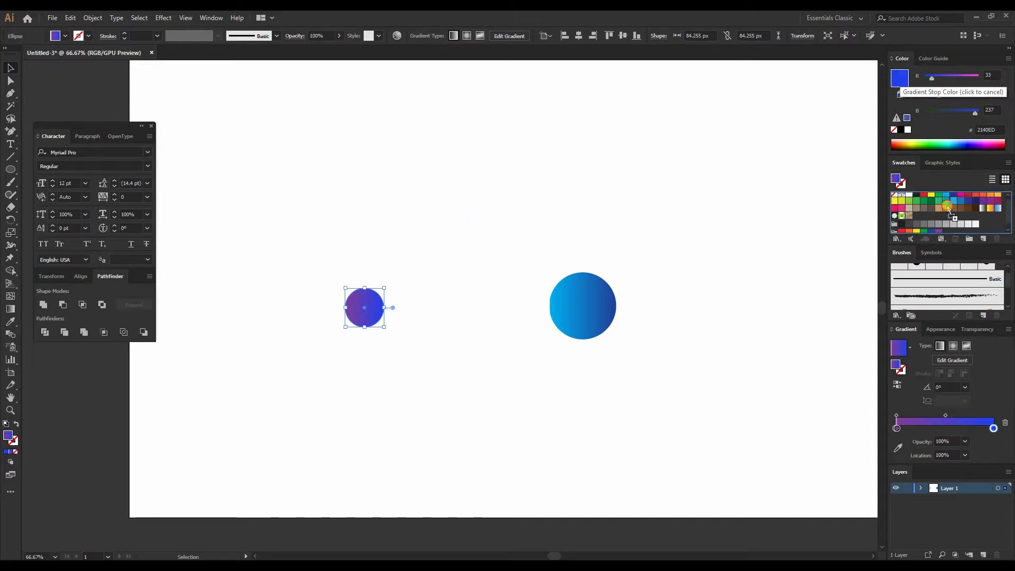
pyautogui.moveTo(917, 216)
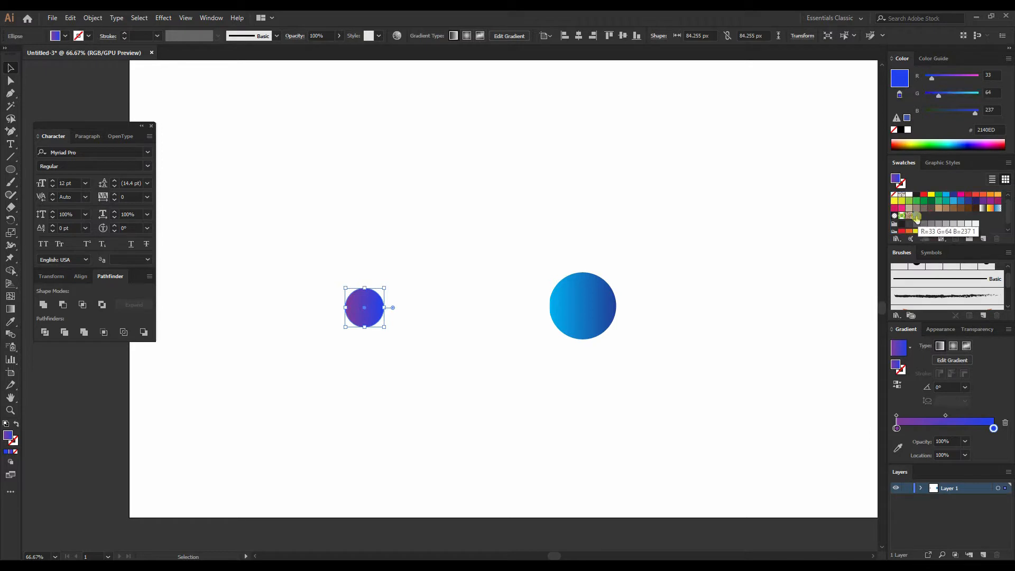
pyautogui.click(698, 285)
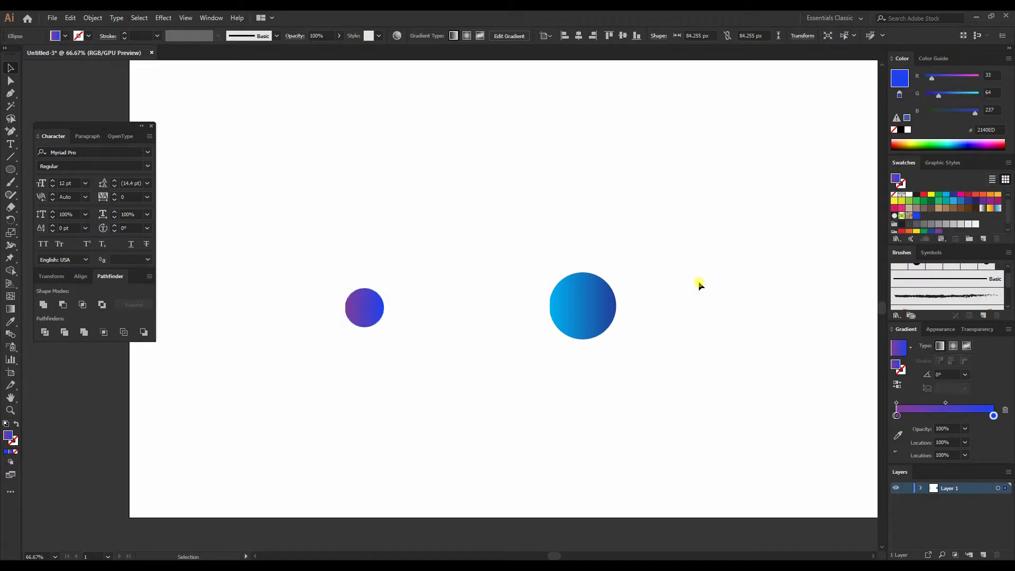
# - Select the small purple and large cyan circles and set the Blend Options
pyautogui.click(581, 305)
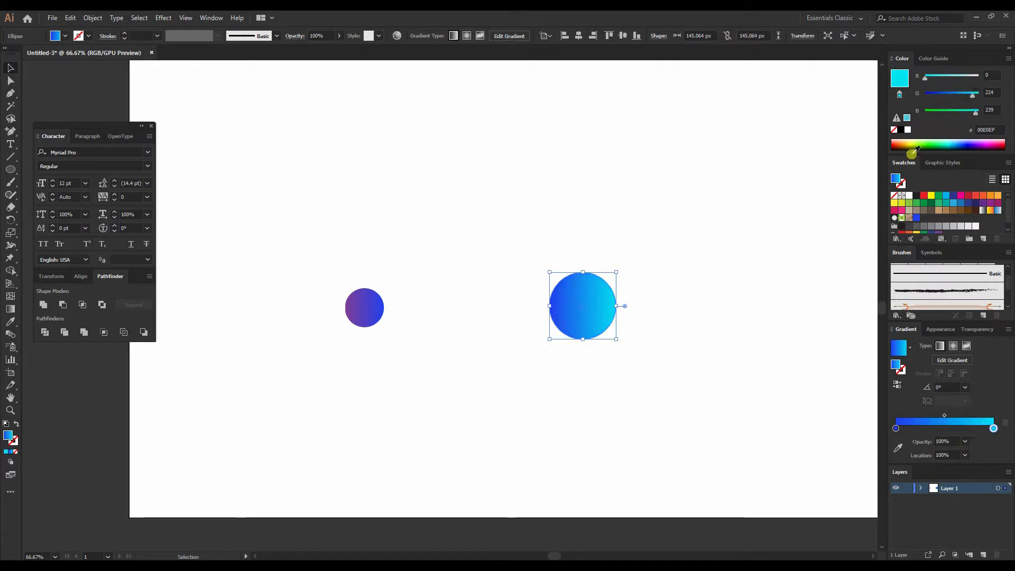
pyautogui.click(408, 316)
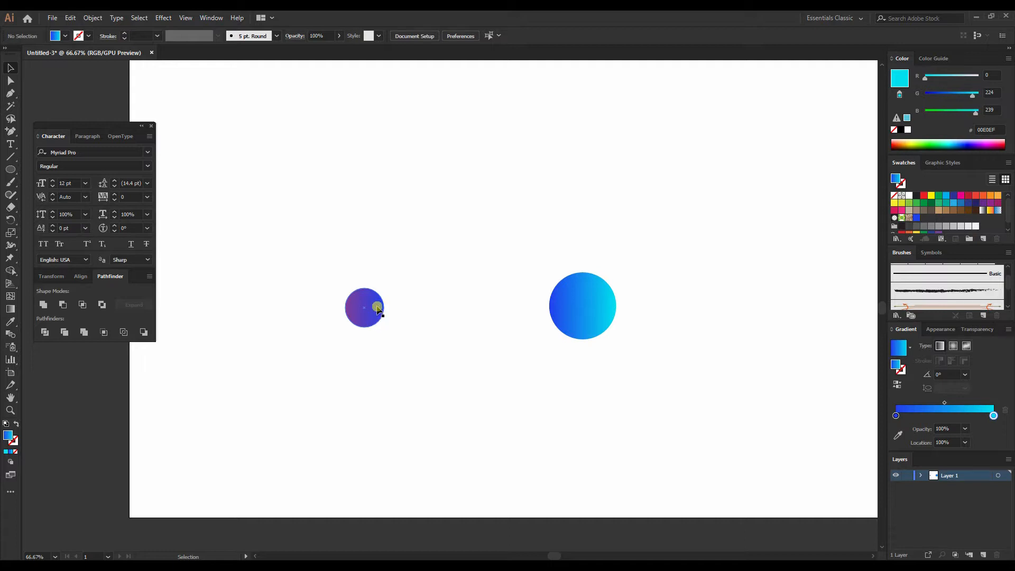
pyautogui.click(364, 307)
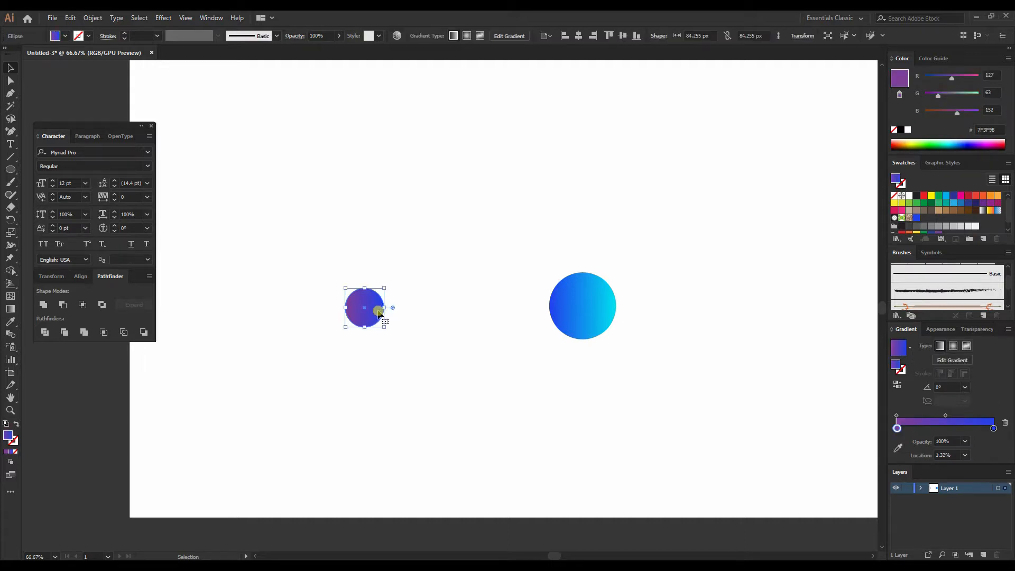
pyautogui.click(581, 304)
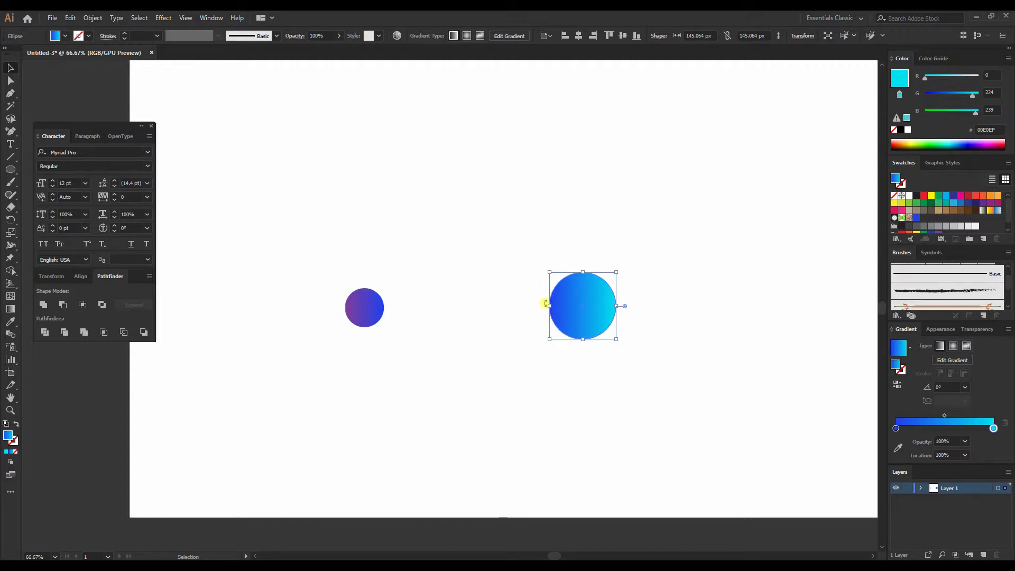
pyautogui.click(688, 208)
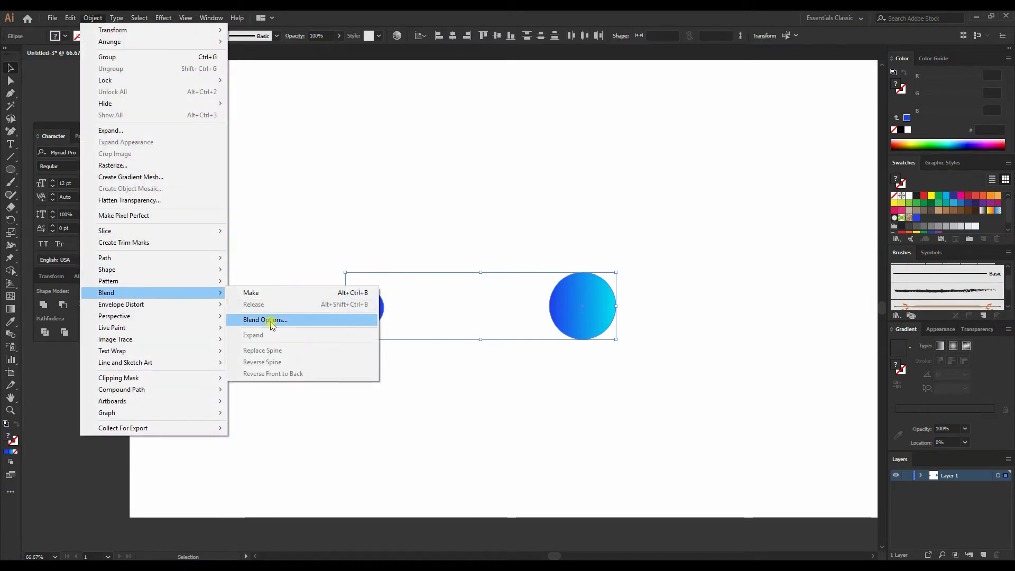
pyautogui.click(265, 320)
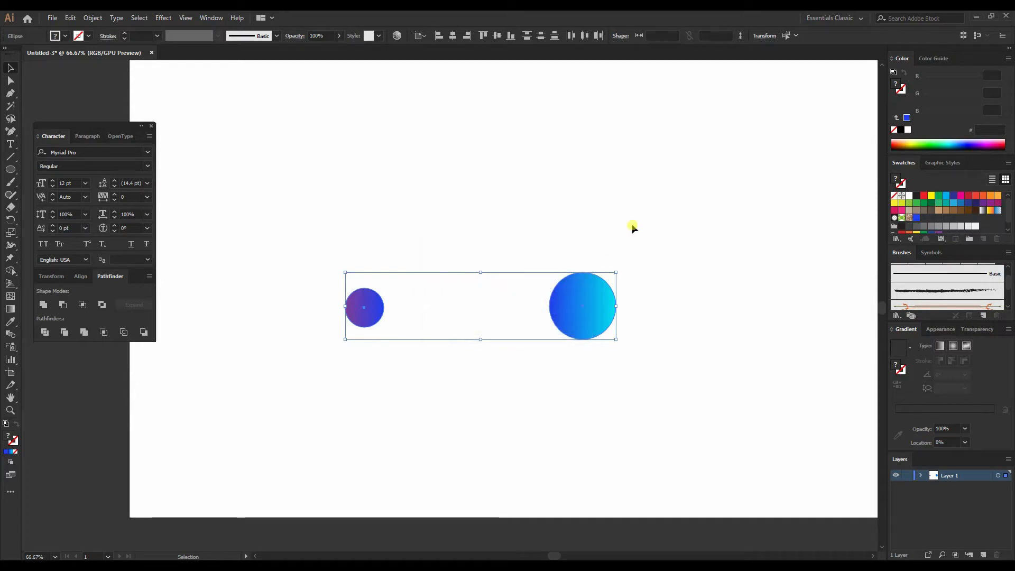
# - Apply Object > Blend > Make so the two circles become one tapered purple-to-cyan tube
pyautogui.click(92, 18)
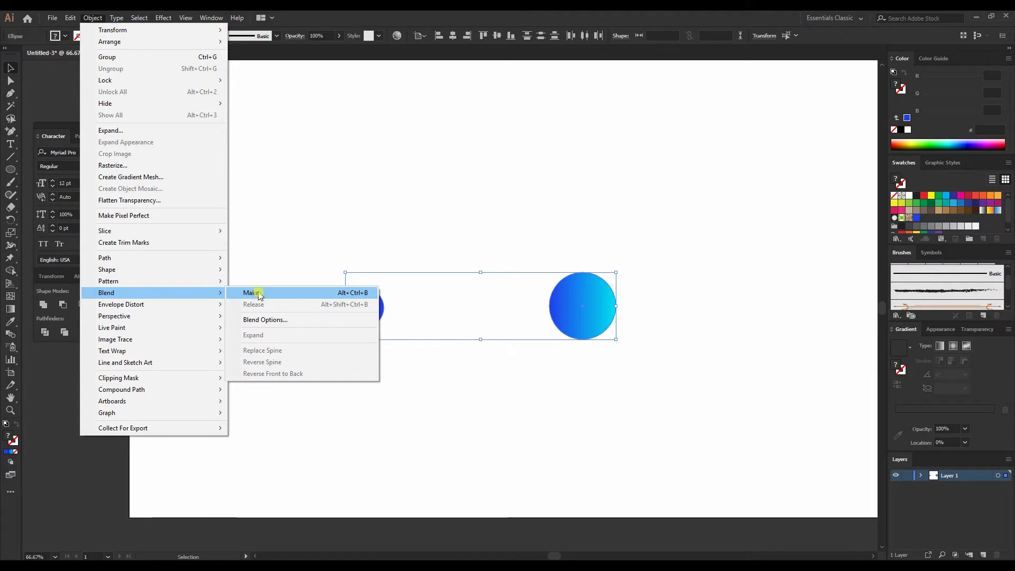
pyautogui.click(251, 293)
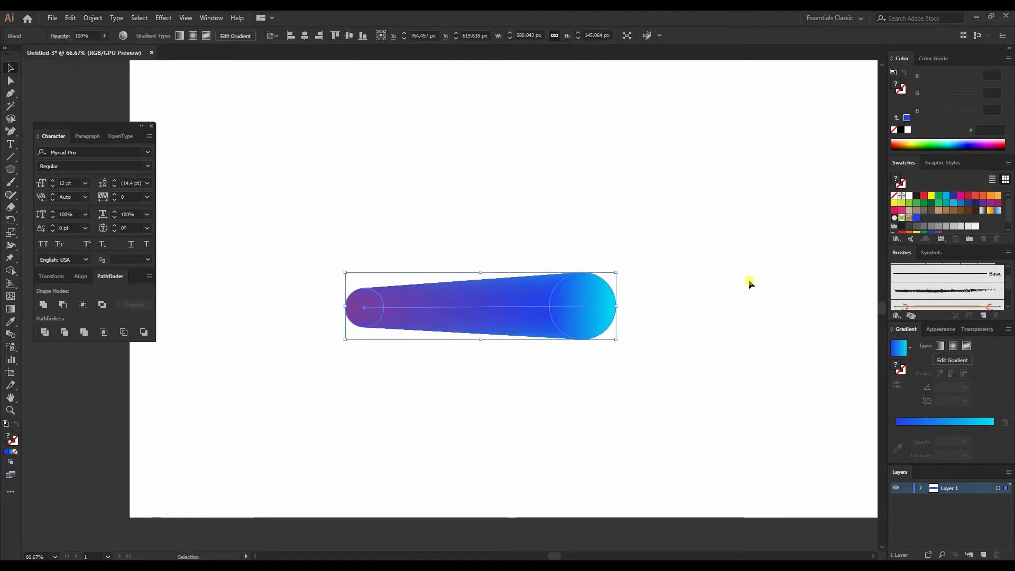
pyautogui.click(705, 222)
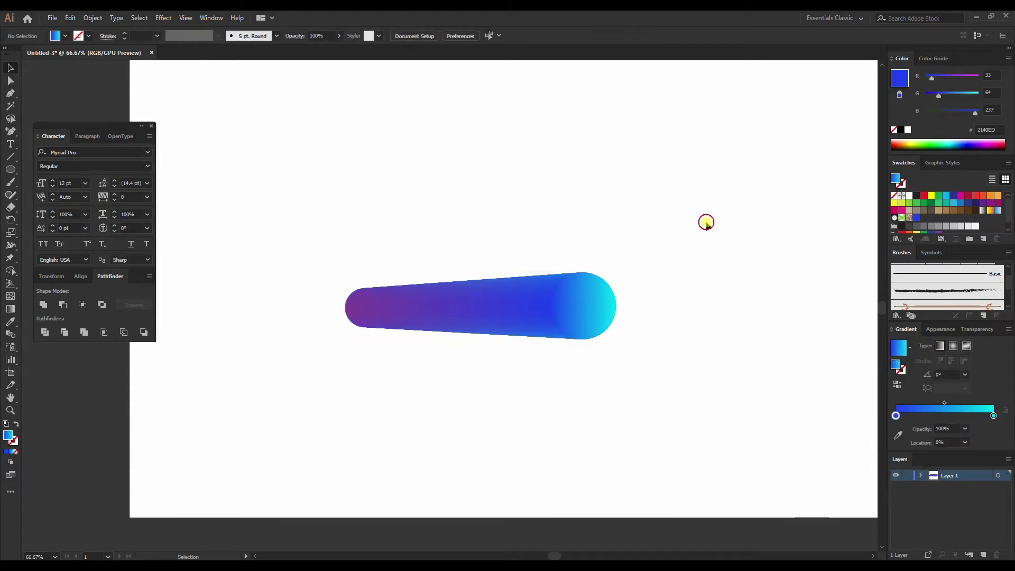
pyautogui.moveTo(445, 416)
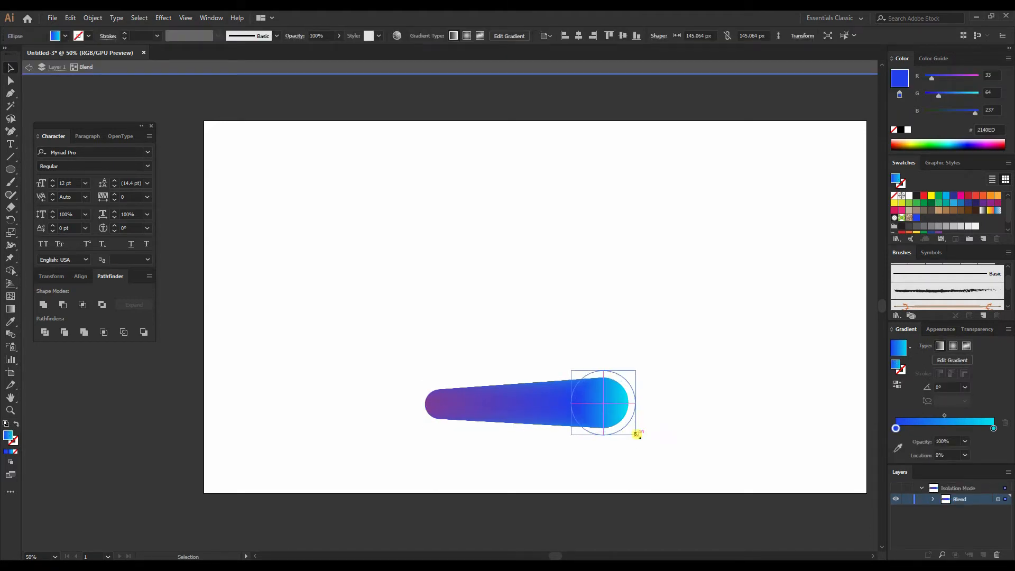
pyautogui.click(693, 378)
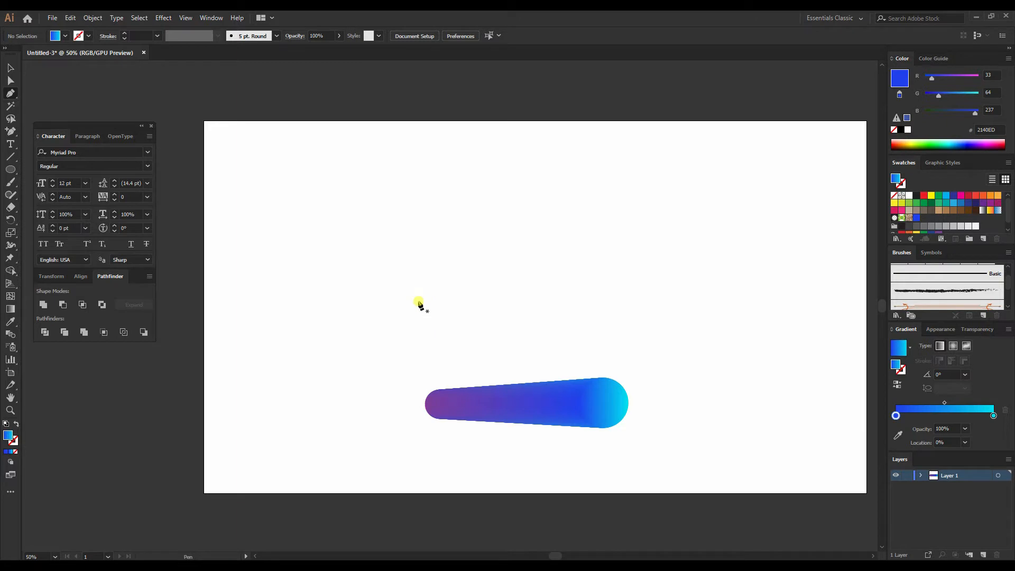
pyautogui.moveTo(420, 304)
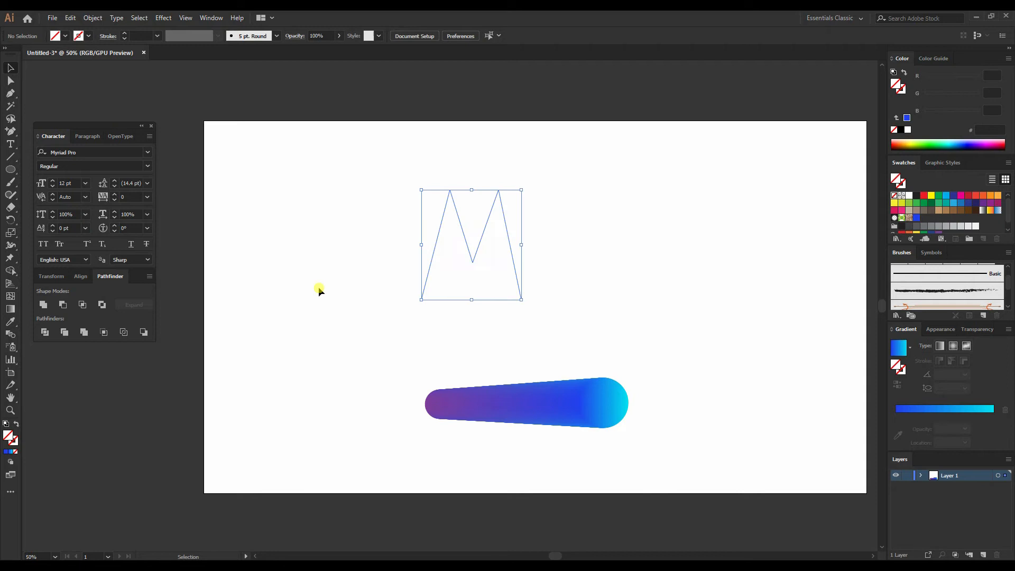
# - Replace the blend's spine with the zigzag M path so the tube forms a 3D letter M
pyautogui.press('Delete')
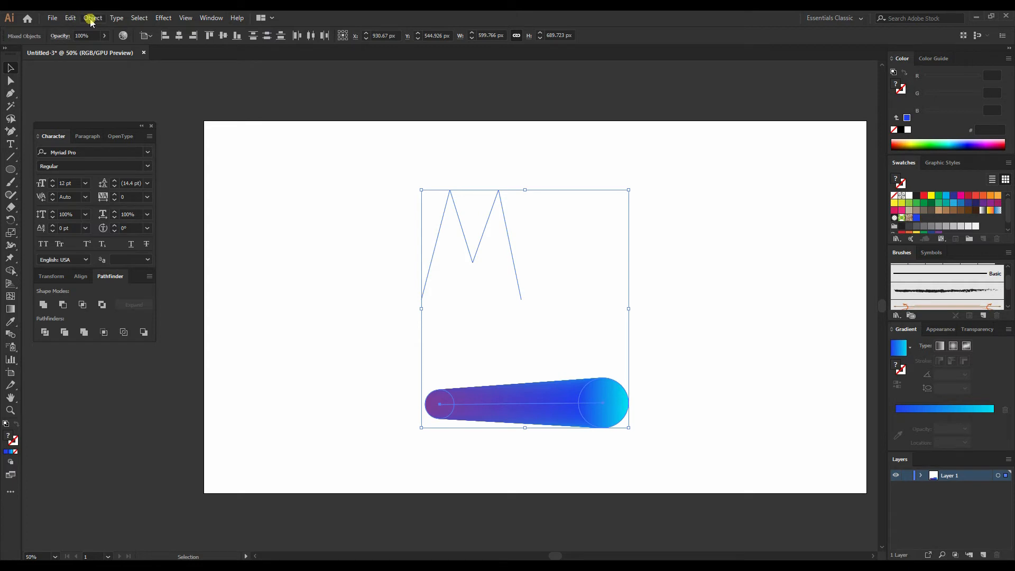
pyautogui.click(92, 18)
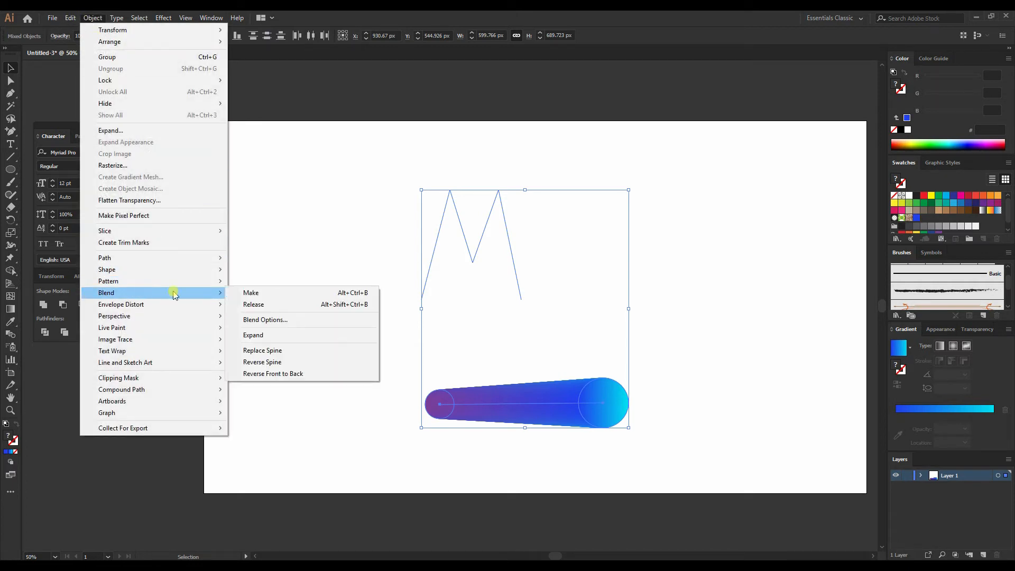
pyautogui.click(250, 293)
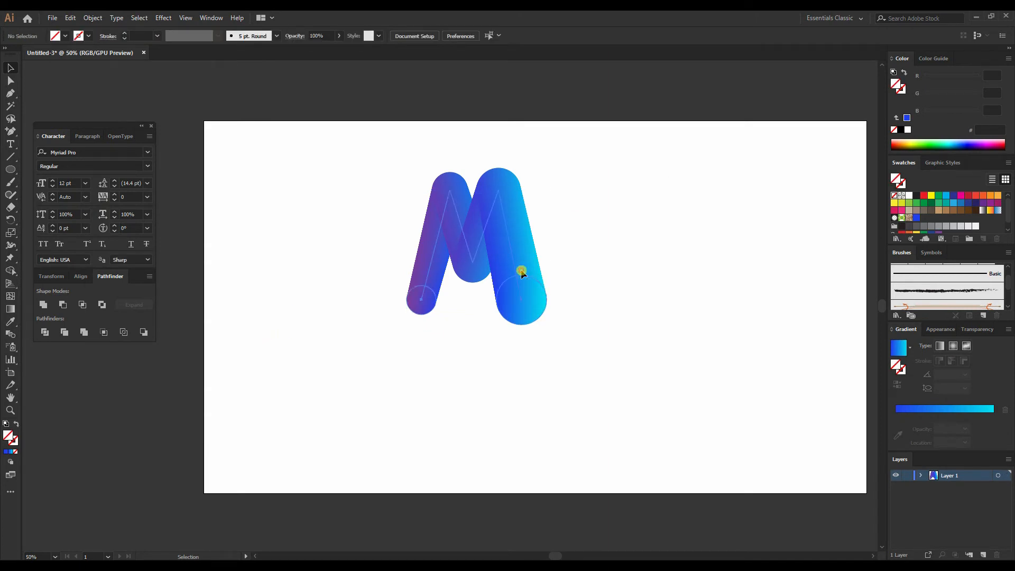
pyautogui.click(521, 270)
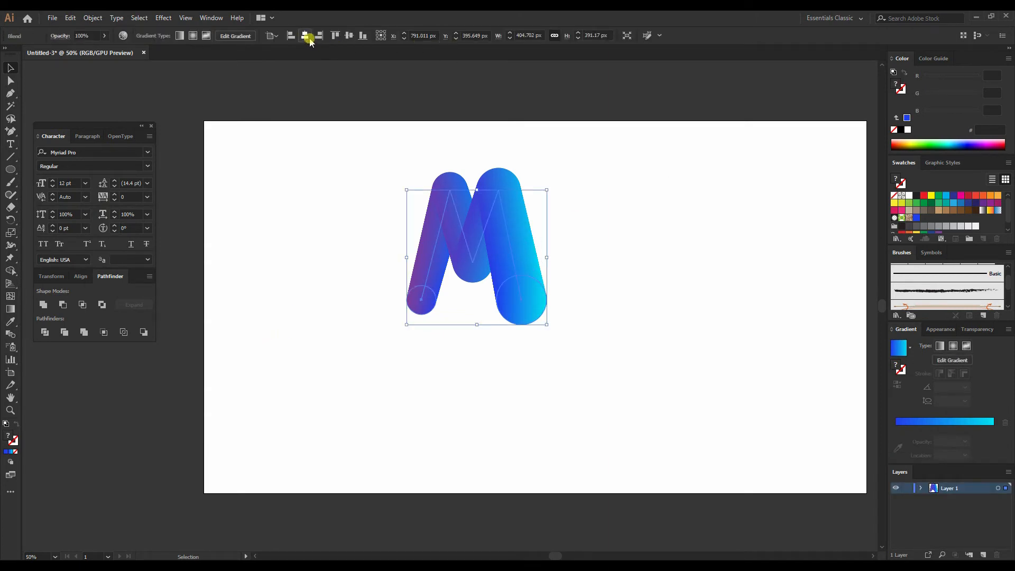
# - Align the M to the artboard's horizontal and vertical centre and nudge its cyan right leg outward
pyautogui.click(351, 36)
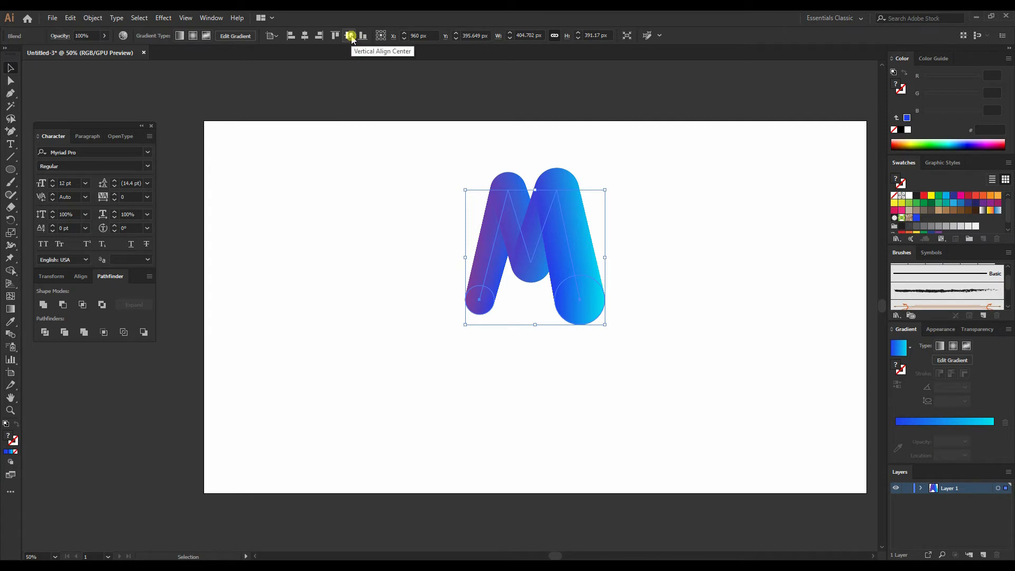
pyautogui.click(351, 36)
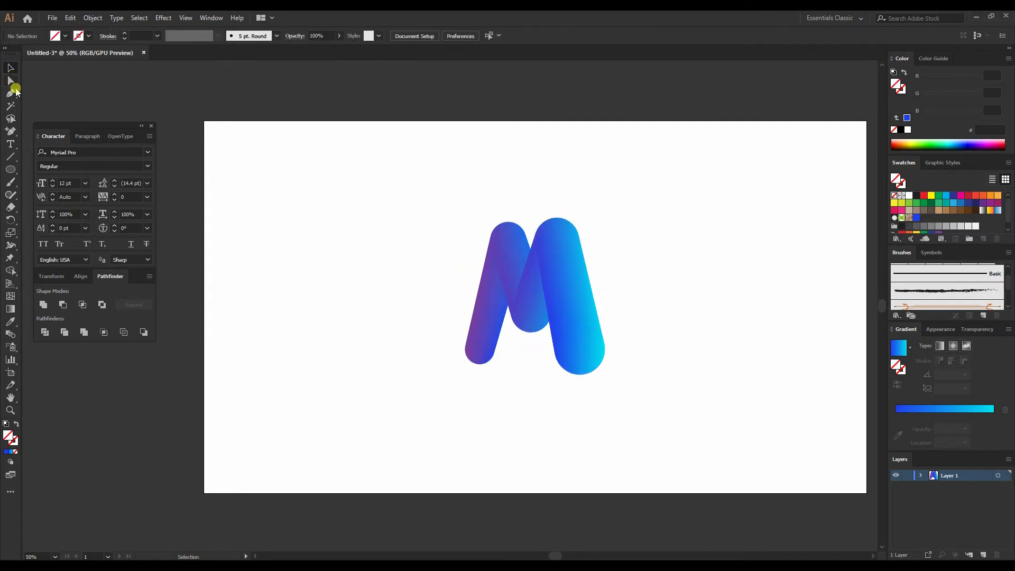
pyautogui.moveTo(272, 201)
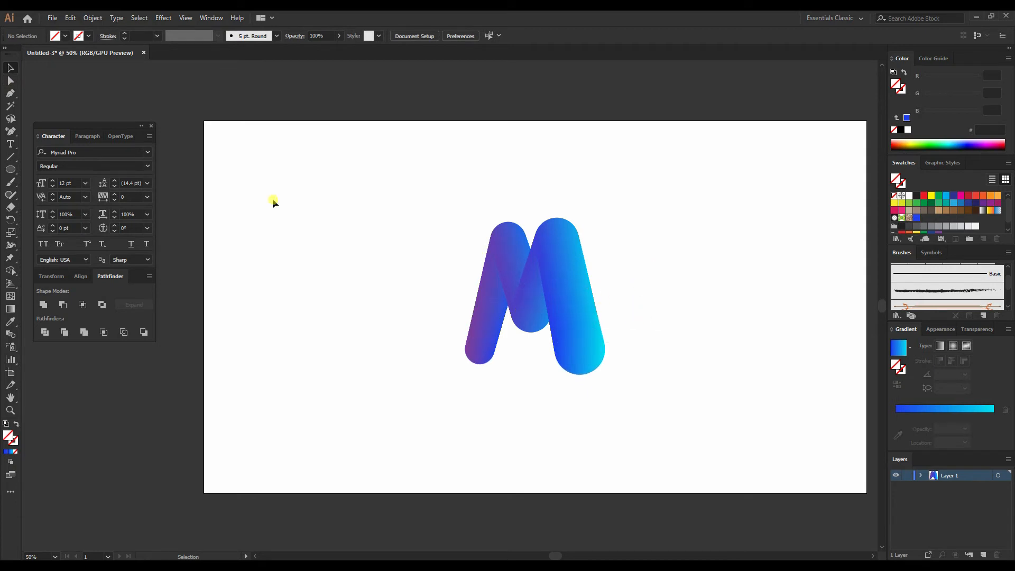
pyautogui.click(10, 80)
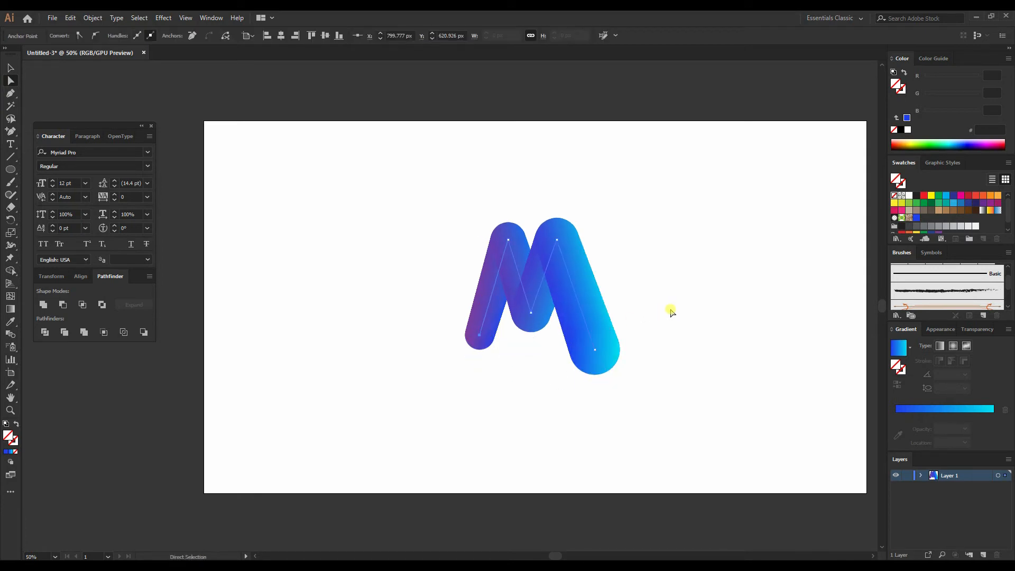
pyautogui.moveTo(558, 241)
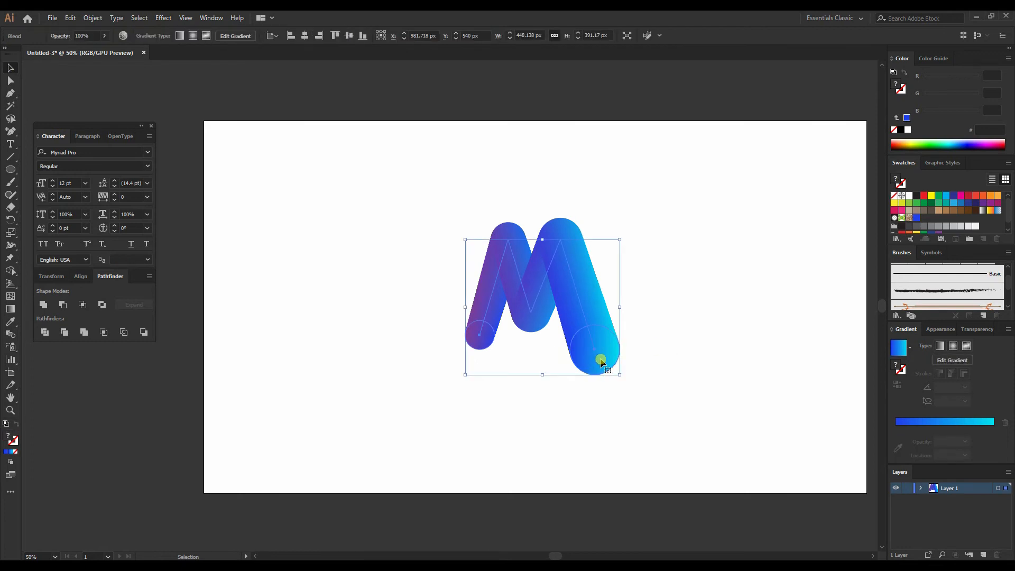
pyautogui.doubleClick(600, 360)
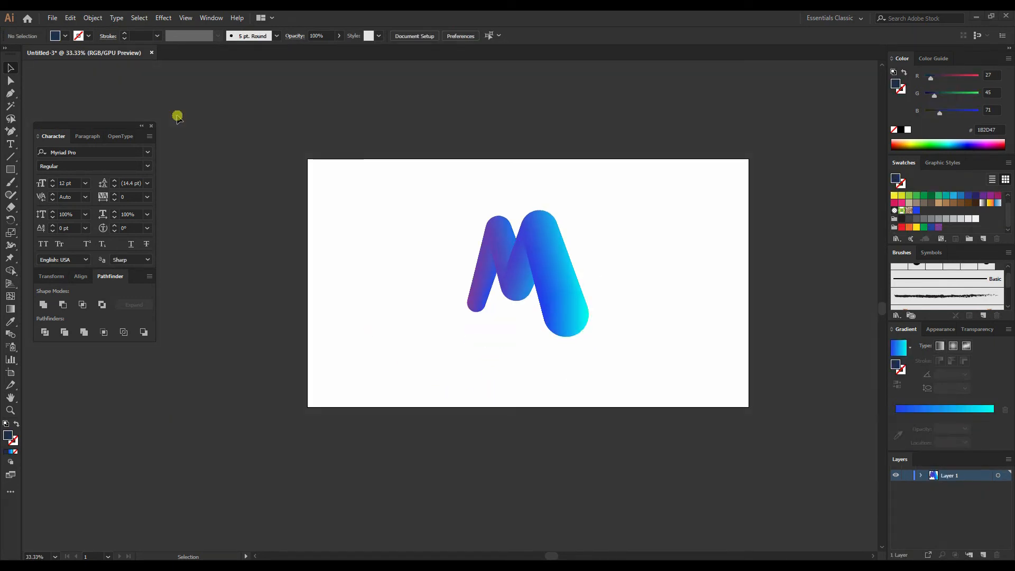
# - Draw a dark navy rectangle over the artboard and send it behind the M
pyautogui.click(10, 169)
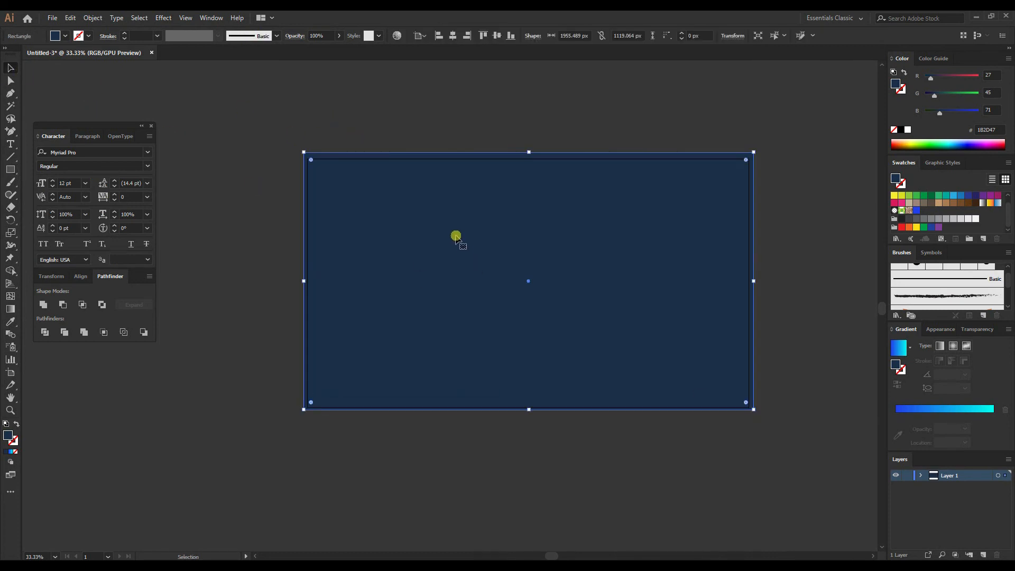
pyautogui.rightClick(456, 235)
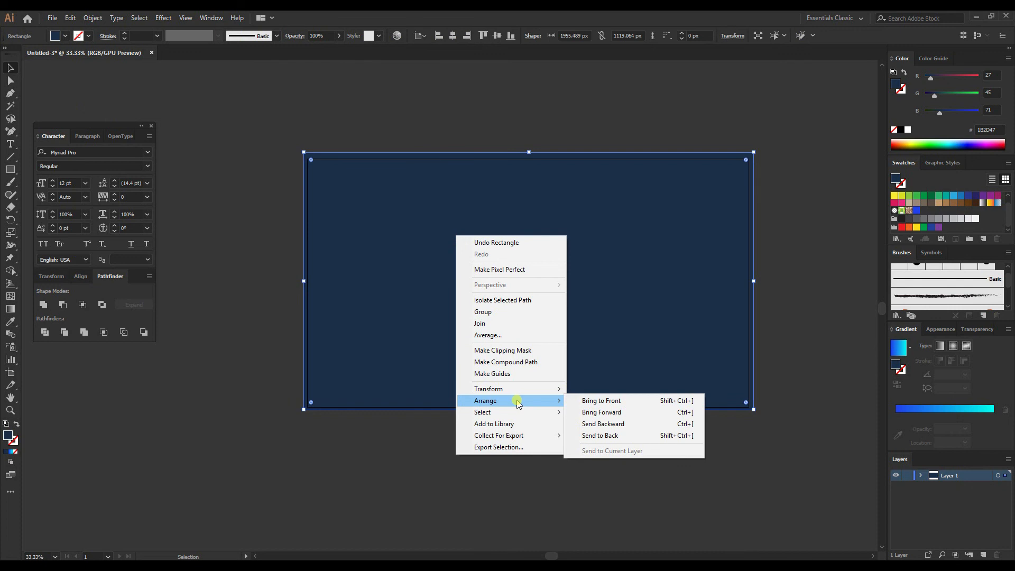
pyautogui.click(625, 449)
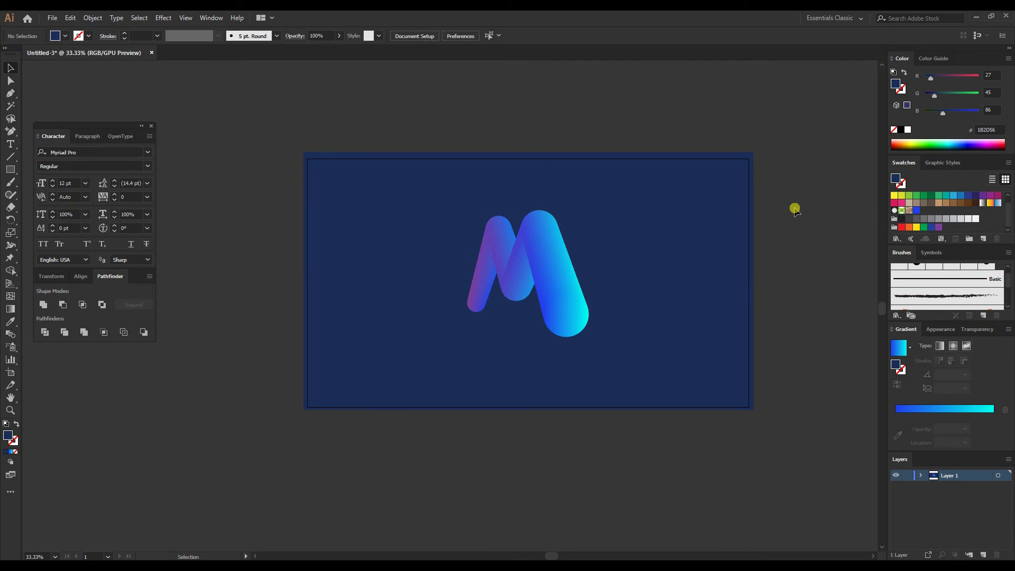
pyautogui.moveTo(622, 465)
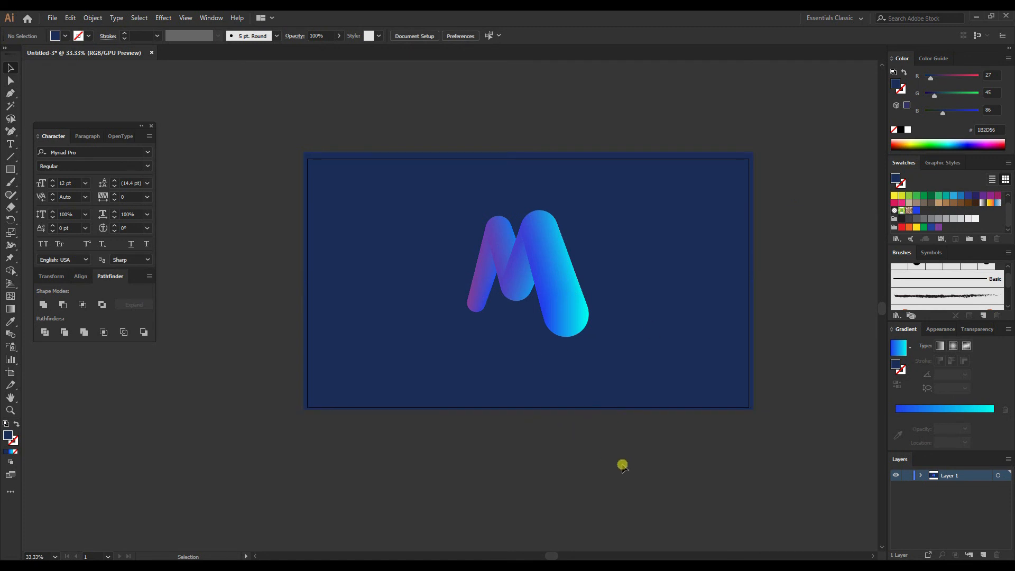